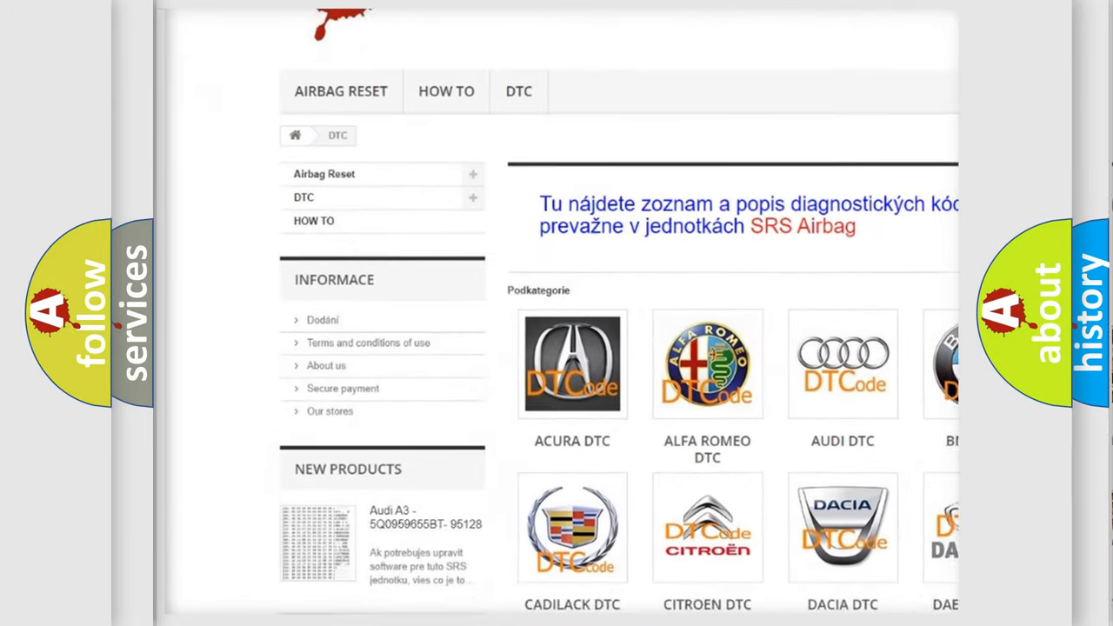
pyautogui.scroll(-3)
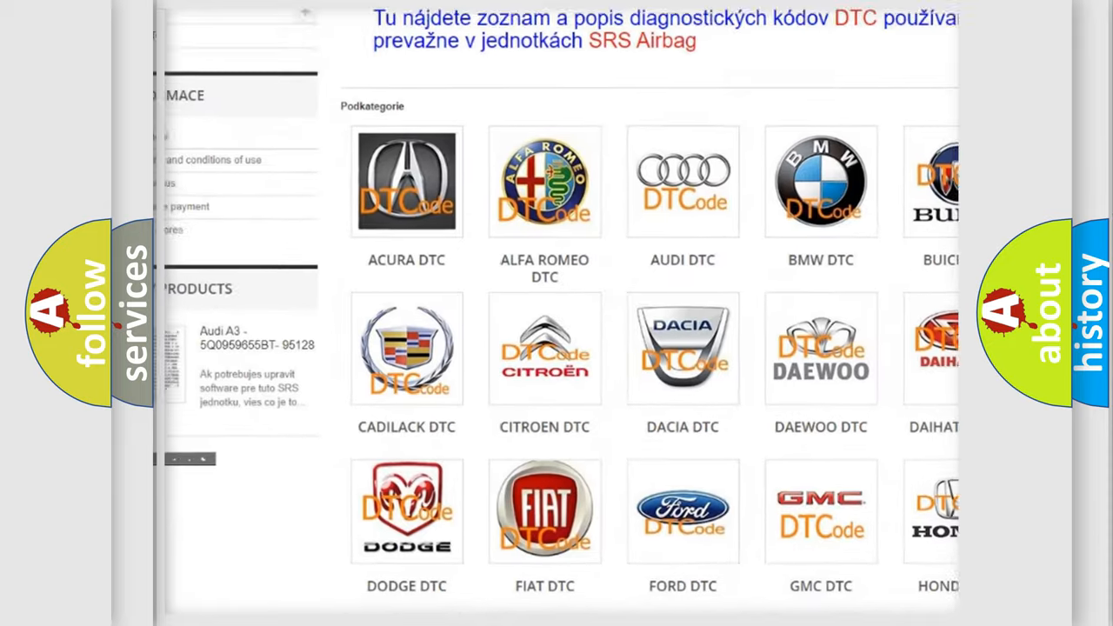
pyautogui.scroll(-3)
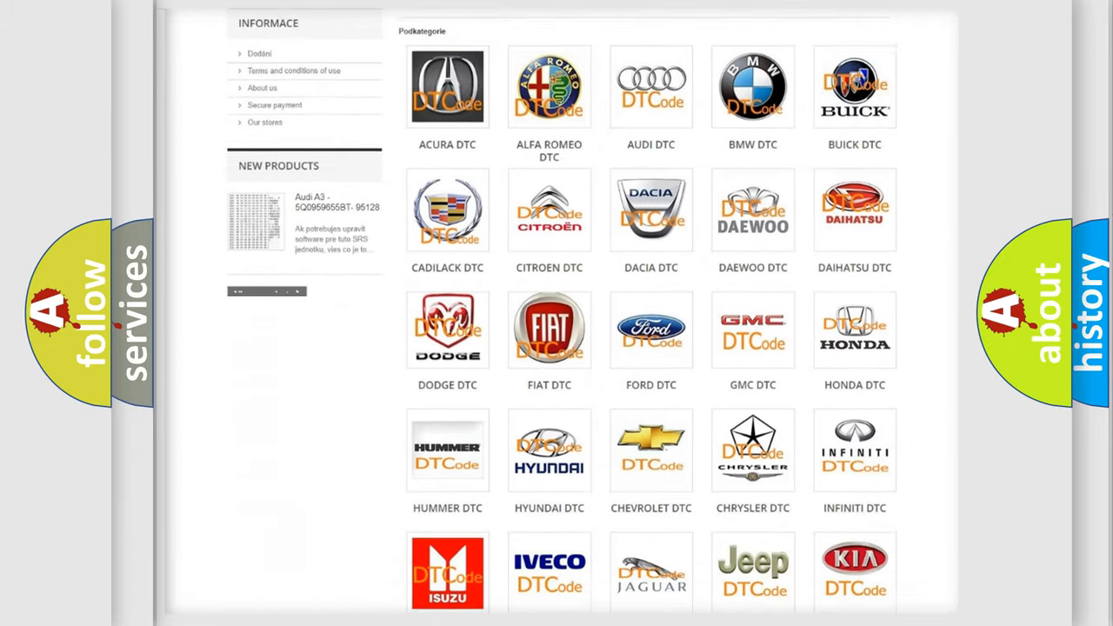
pyautogui.scroll(-3)
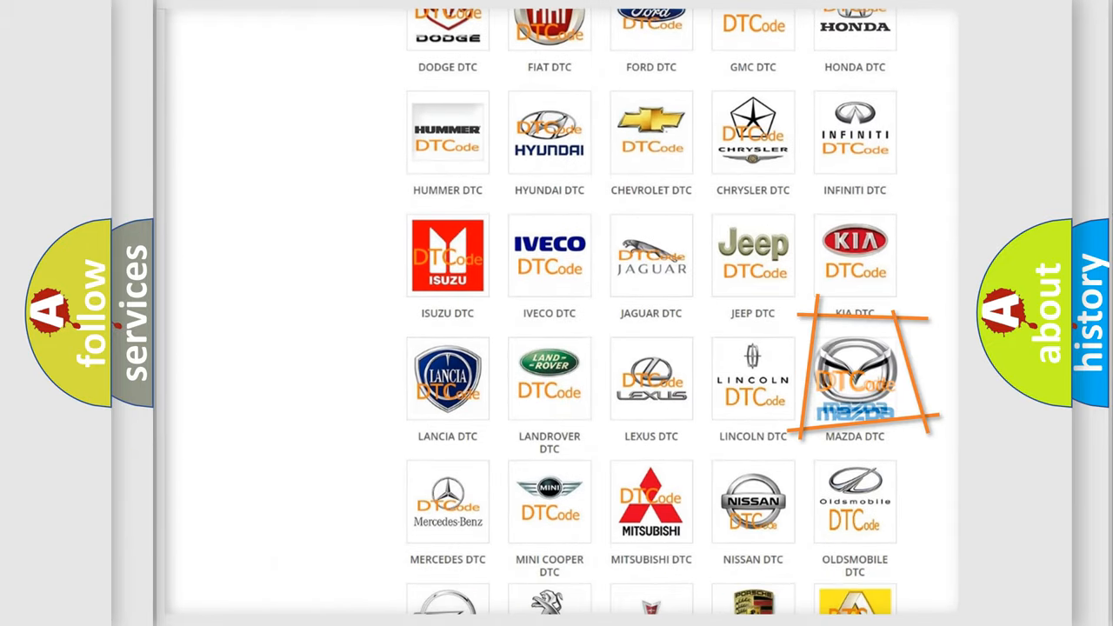